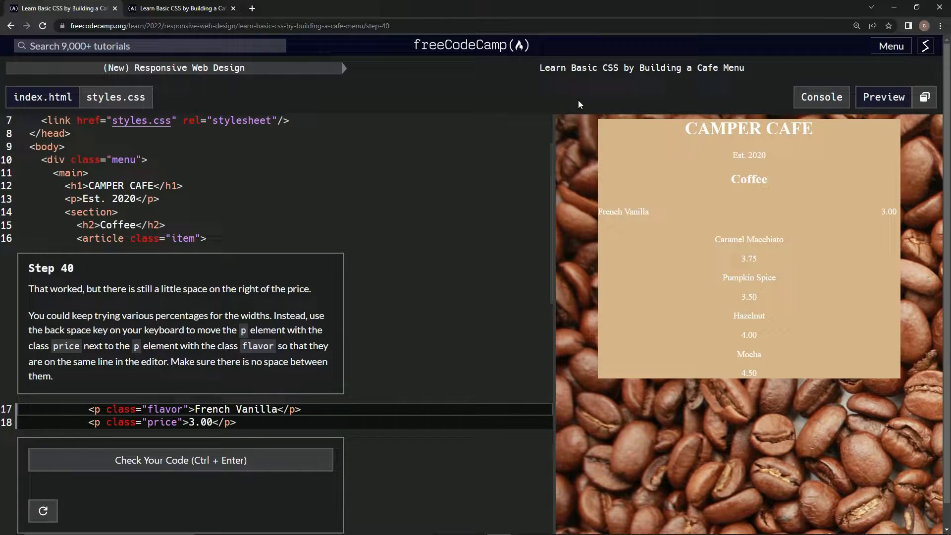
mouse_move(162, 257)
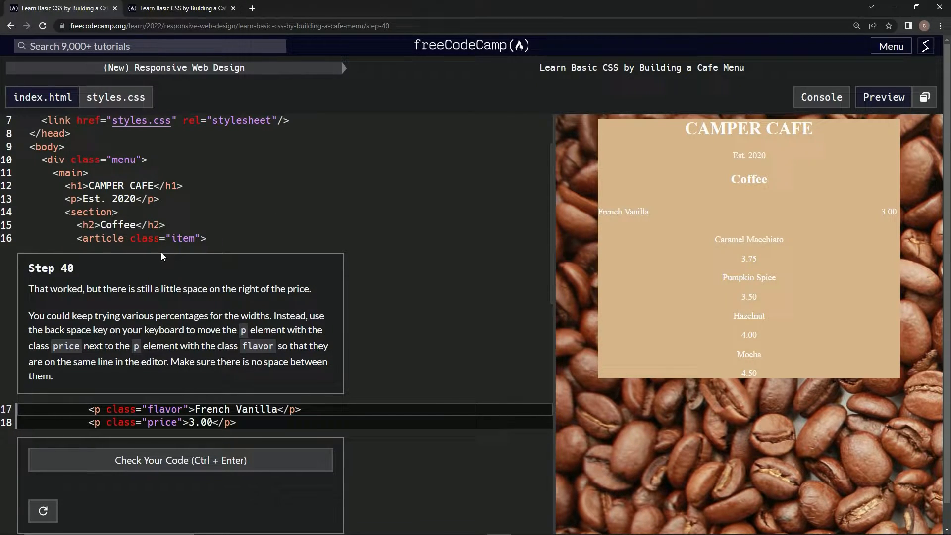
mouse_move(103, 300)
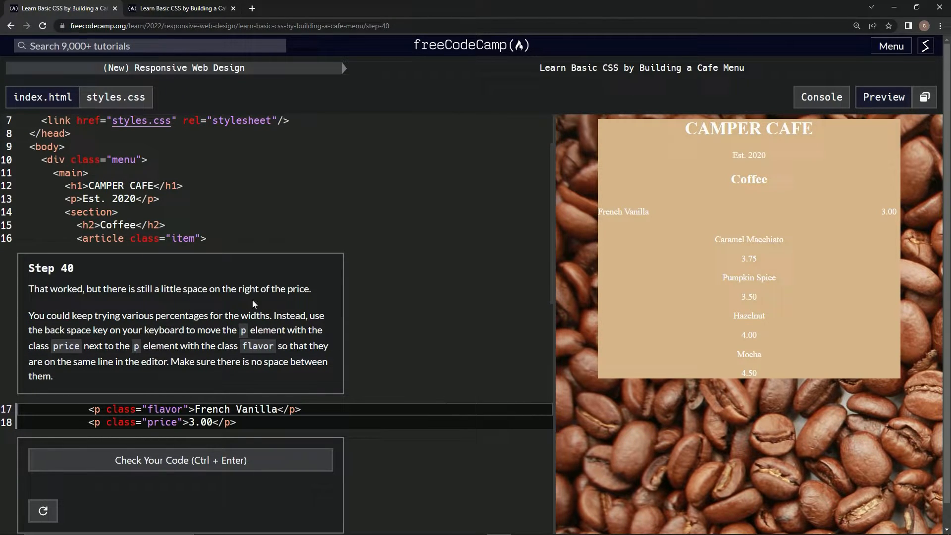
mouse_move(904, 220)
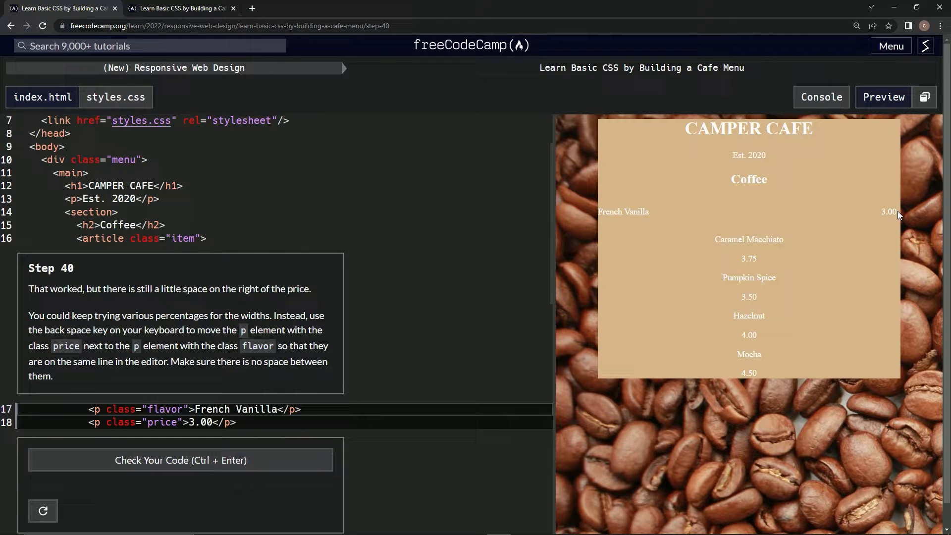
mouse_move(306, 316)
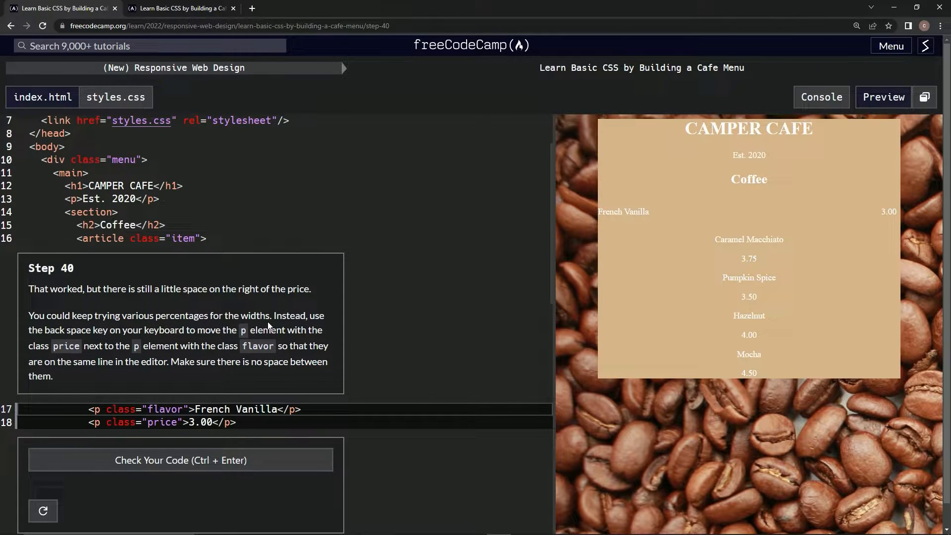
mouse_move(85, 342)
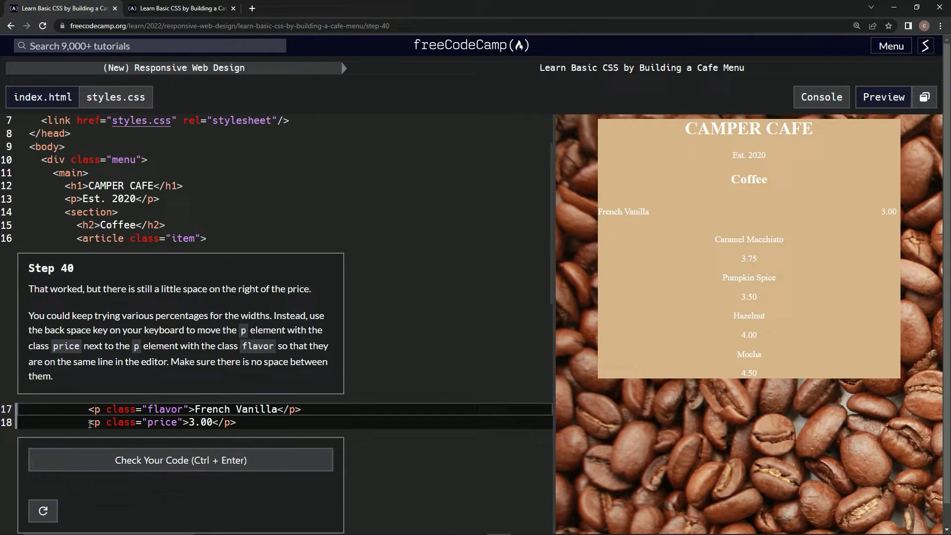
Delete the indentation on line 18 so the price p follows the flavor p on line 17
click(302, 408)
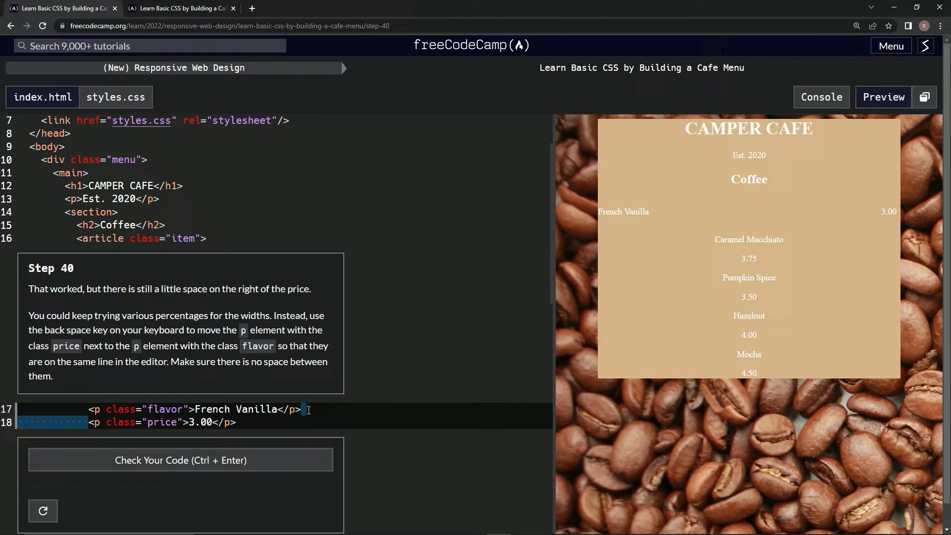
key(backspace)
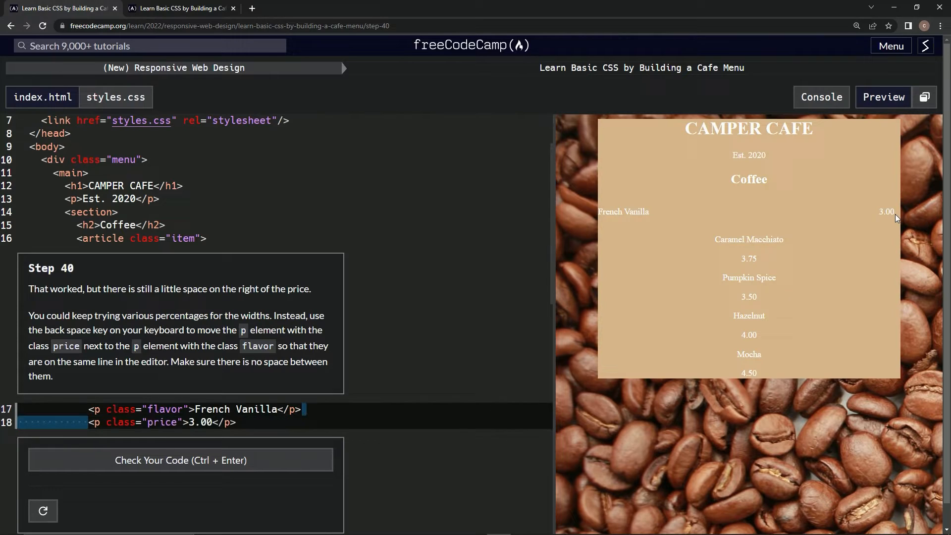
mouse_move(892, 232)
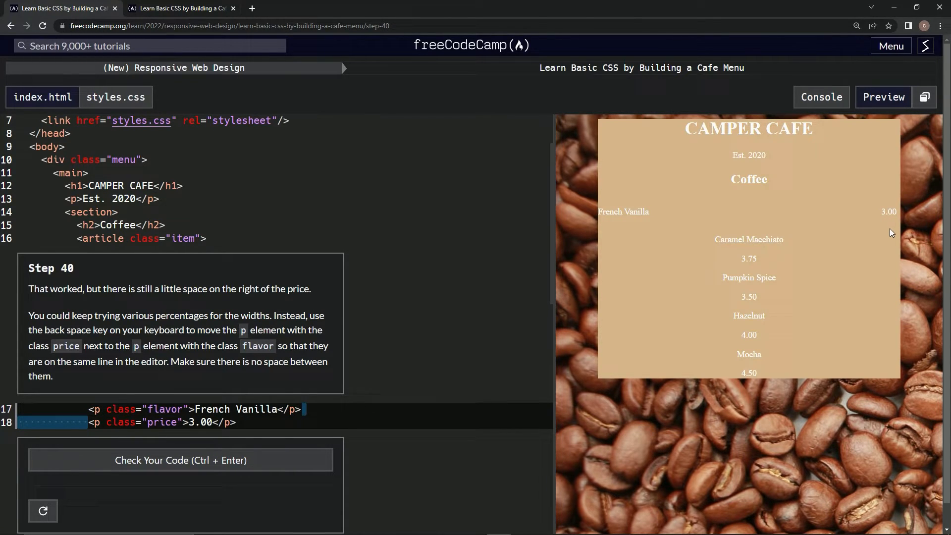
key(Backspace)
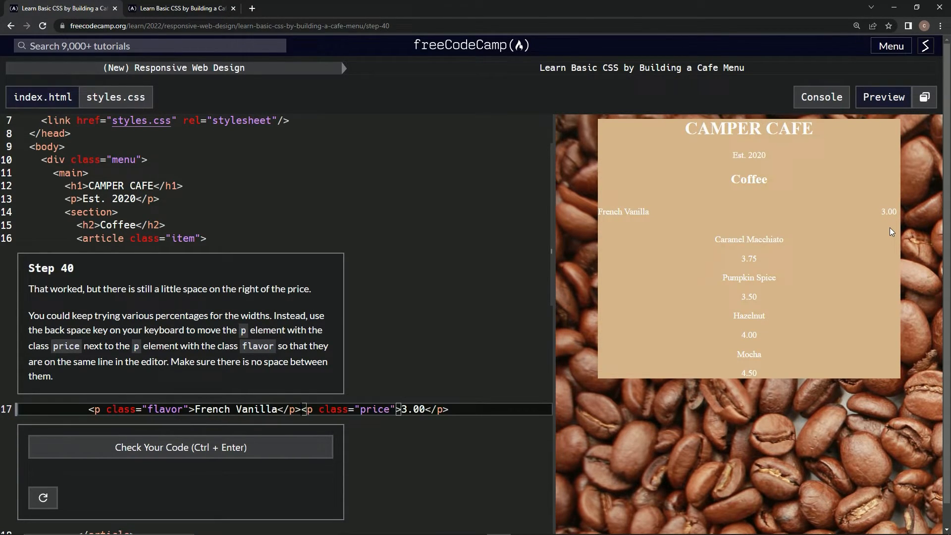
mouse_move(868, 230)
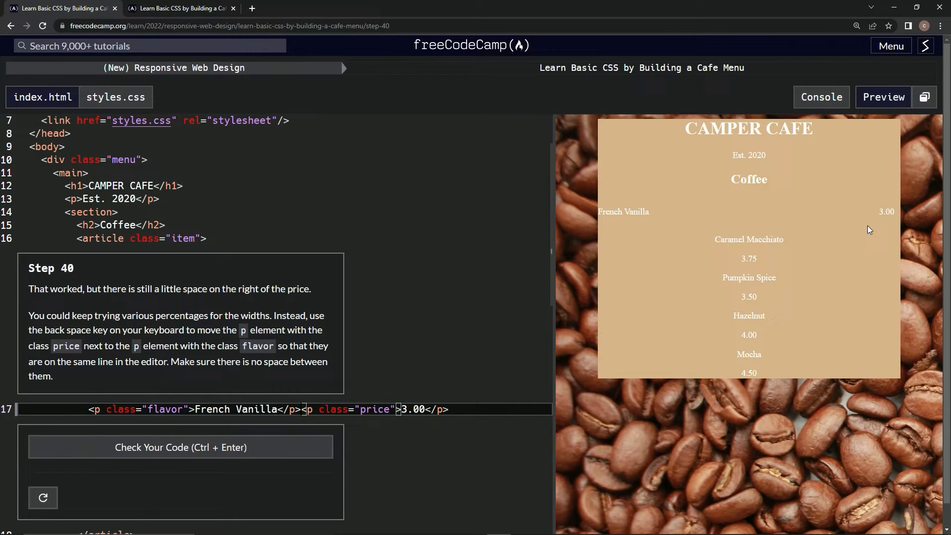
mouse_move(224, 473)
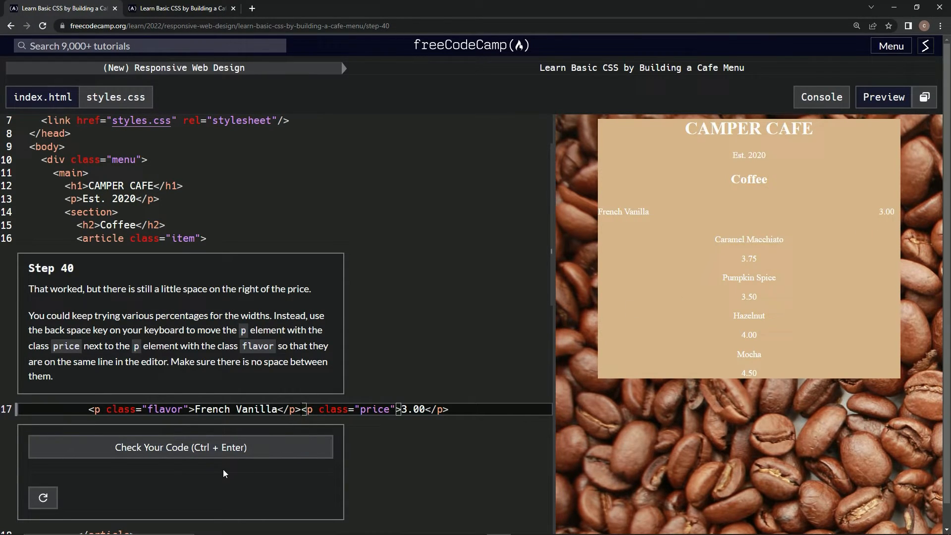
Run the step 40 tests and get the congratulations message
click(181, 446)
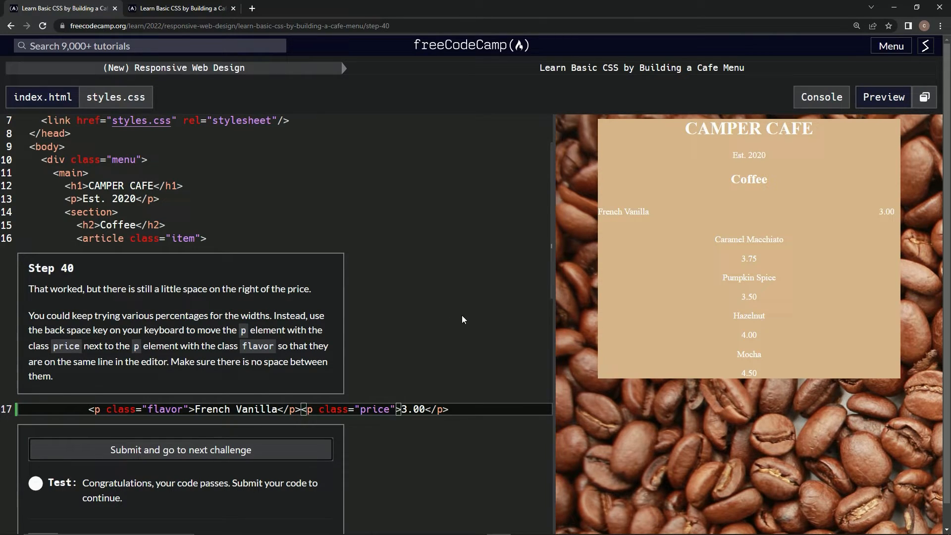
mouse_move(458, 306)
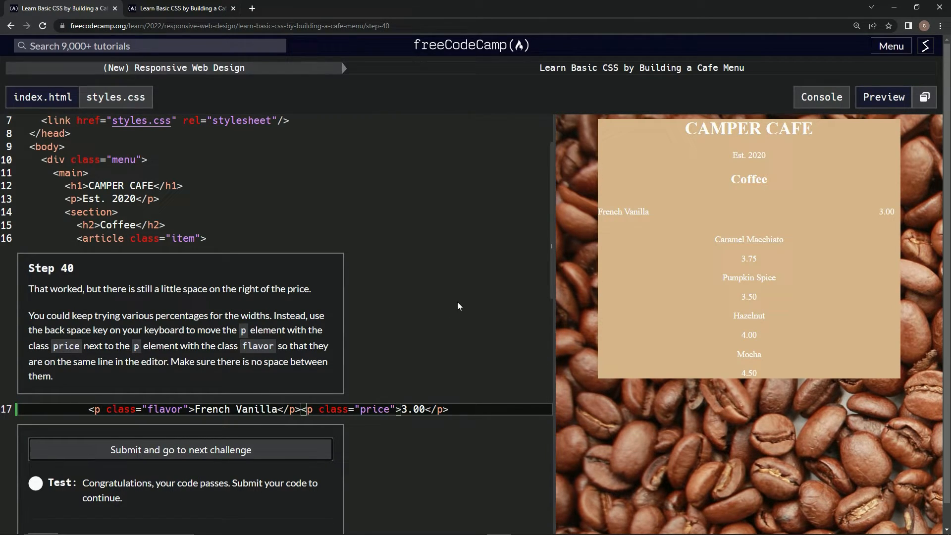
mouse_move(743, 211)
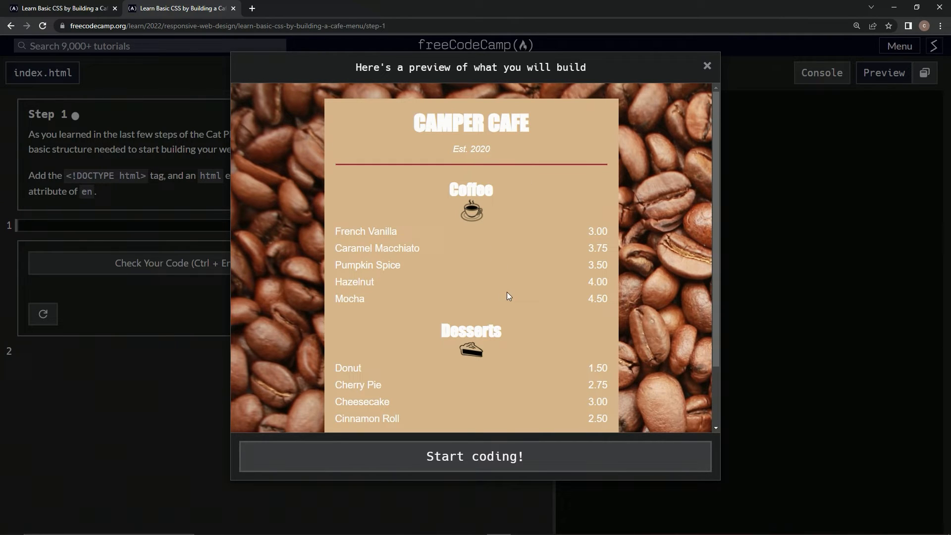
mouse_move(359, 176)
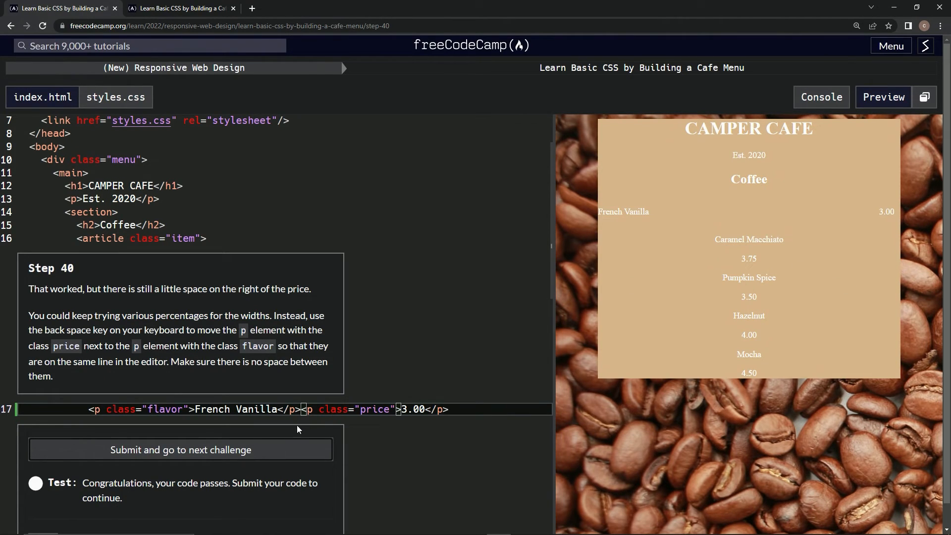
Submit step 40 and advance to step 41 on 50% flavor and price widths
click(180, 449)
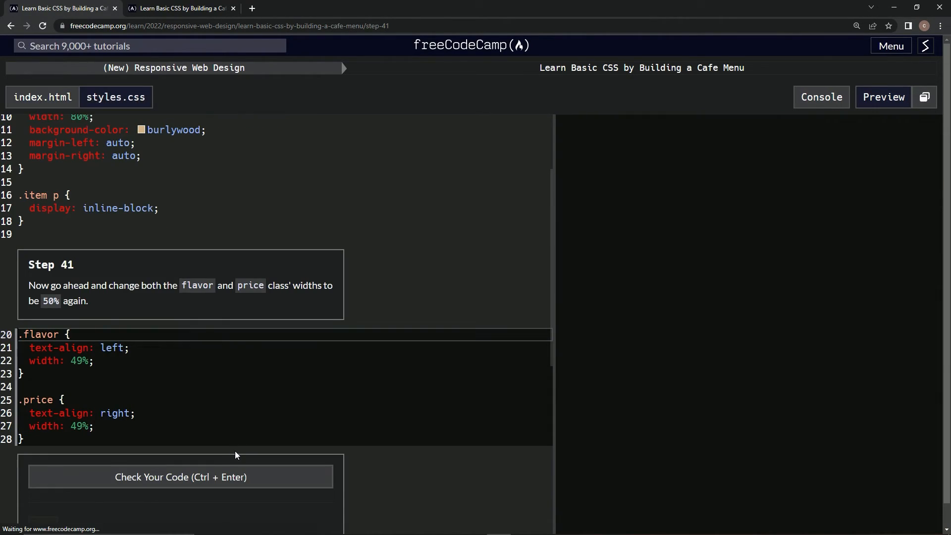